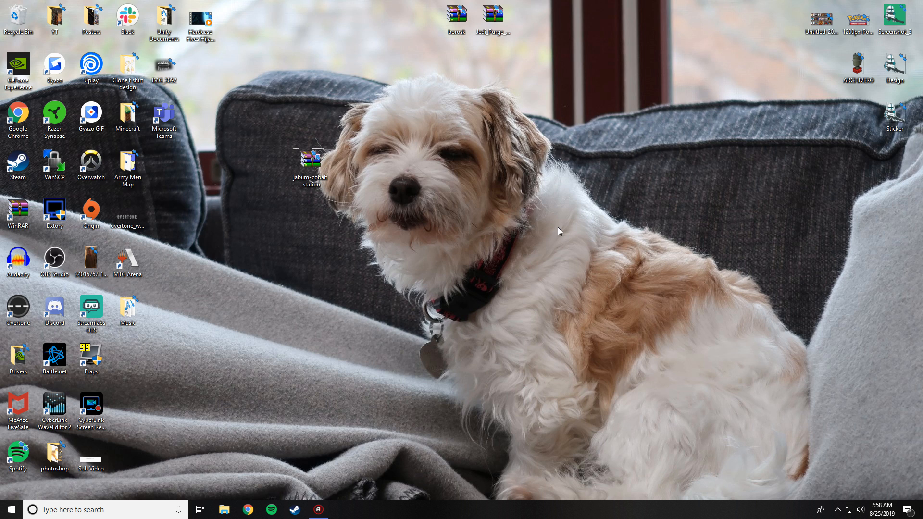
mouse_move(207, 270)
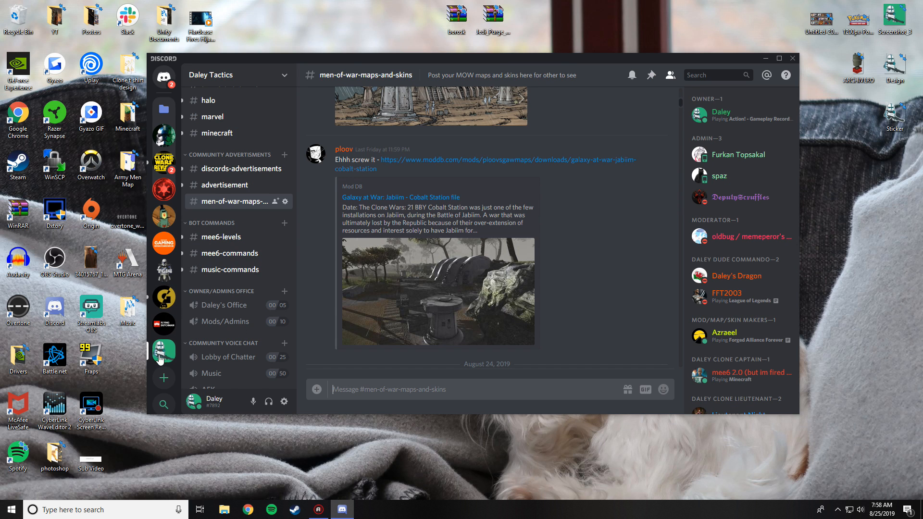
mouse_move(240, 155)
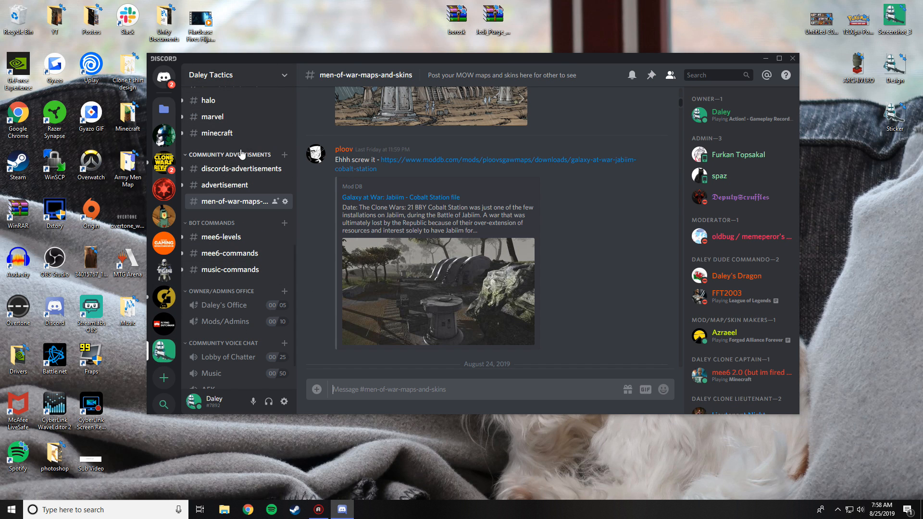
scroll(down, 3)
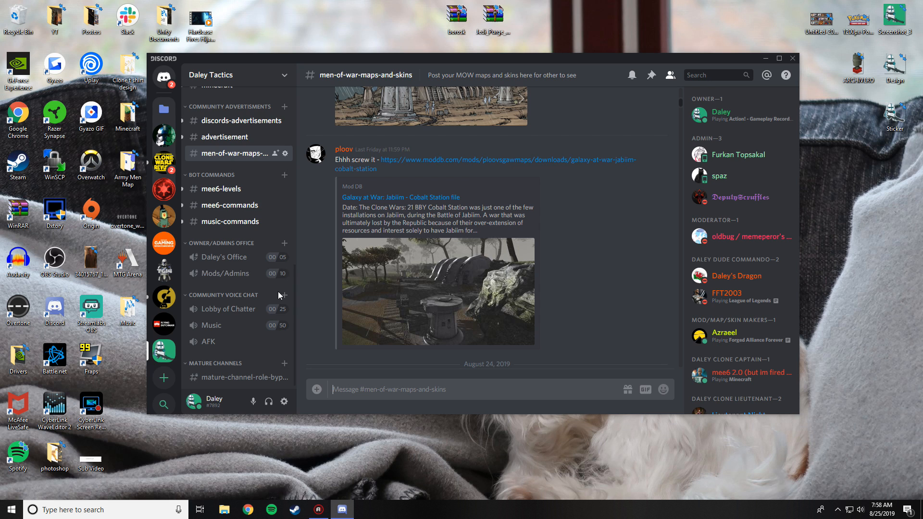
mouse_move(587, 291)
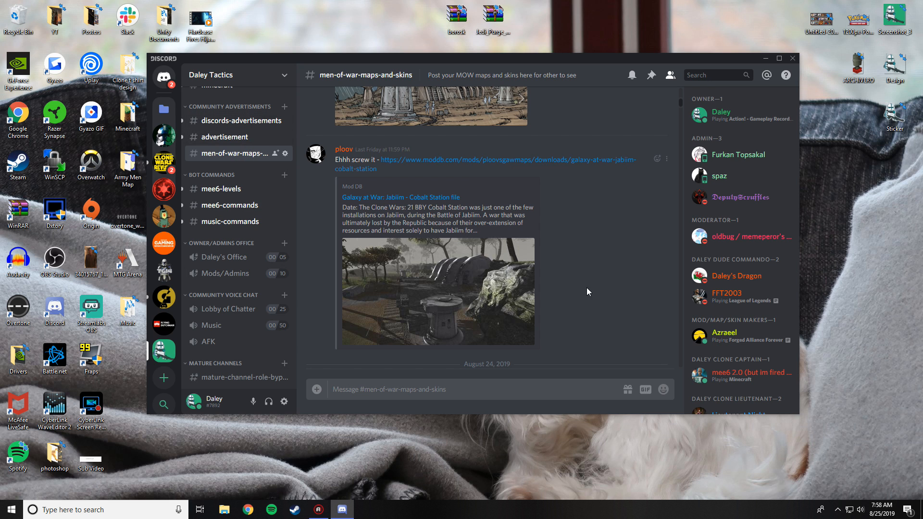
scroll(down, 3)
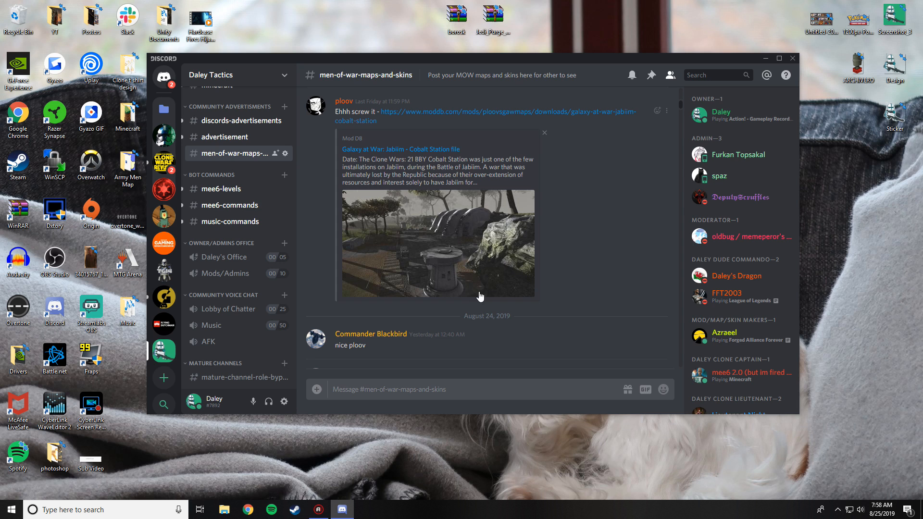
scroll(down, 3)
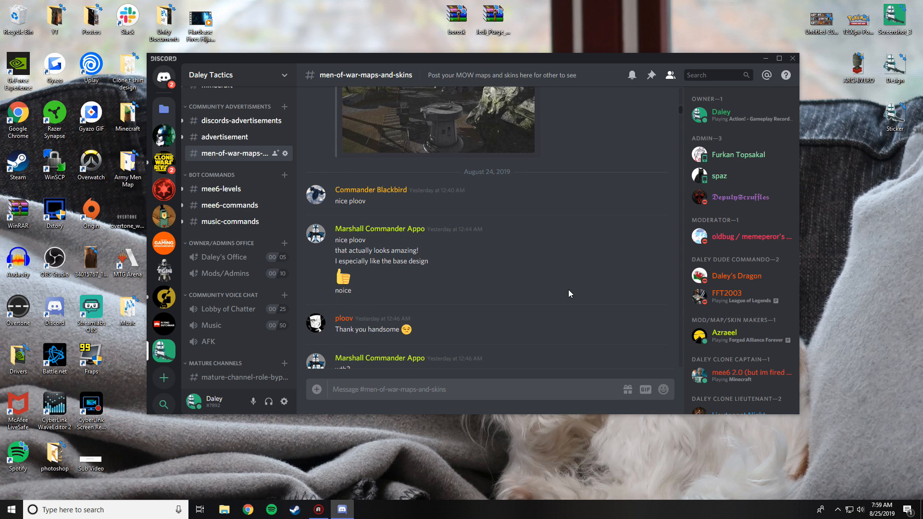
scroll(down, 3)
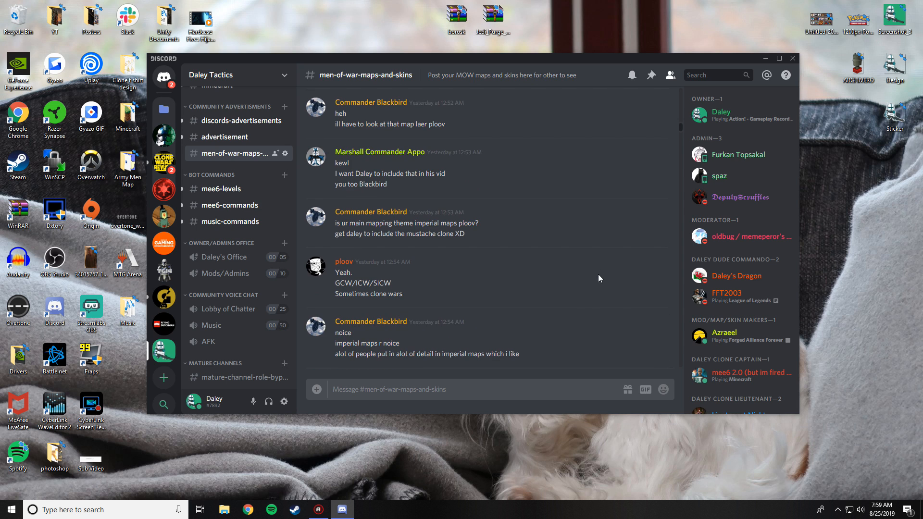
scroll(down, 3)
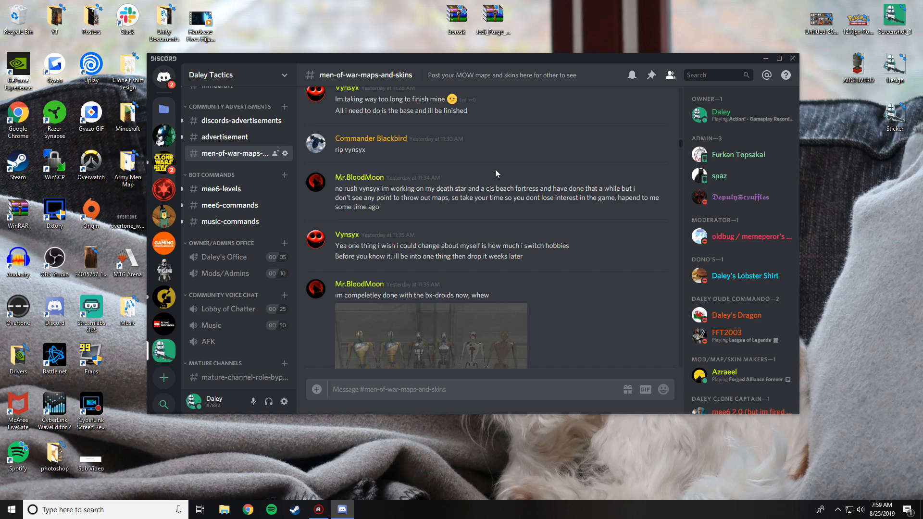
scroll(down, 3)
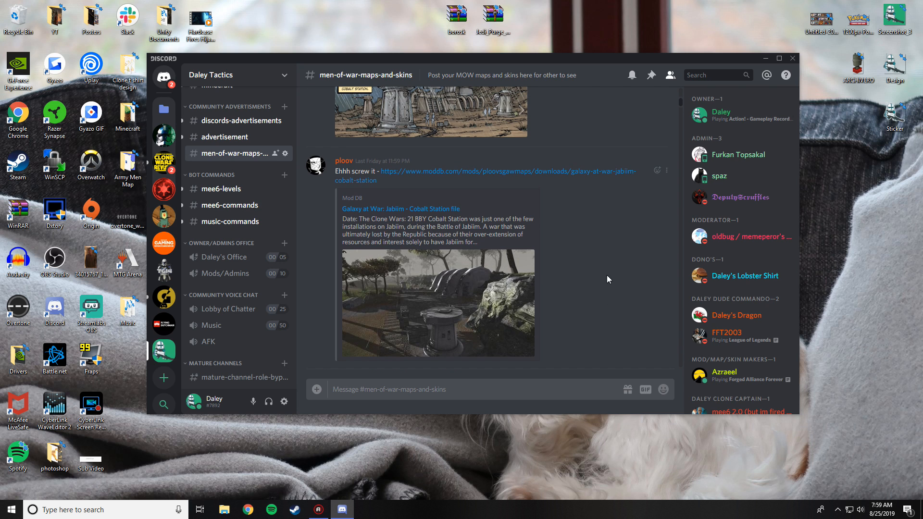
mouse_move(480, 173)
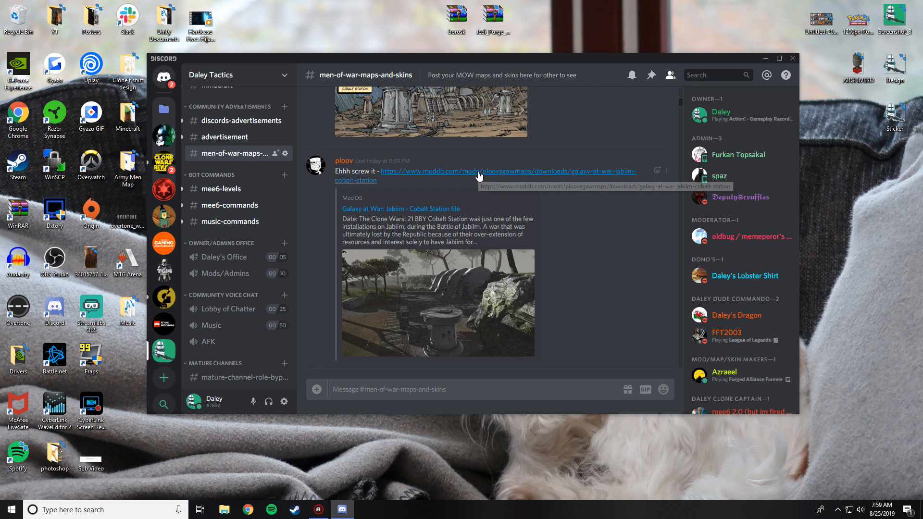
Open the post's ModDB link and download the Cobalt Station map archive
click(506, 171)
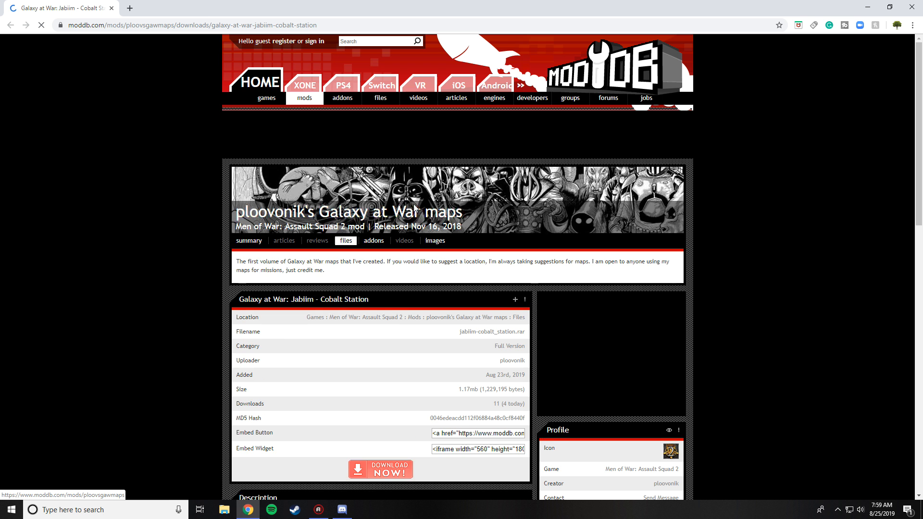
scroll(down, 3)
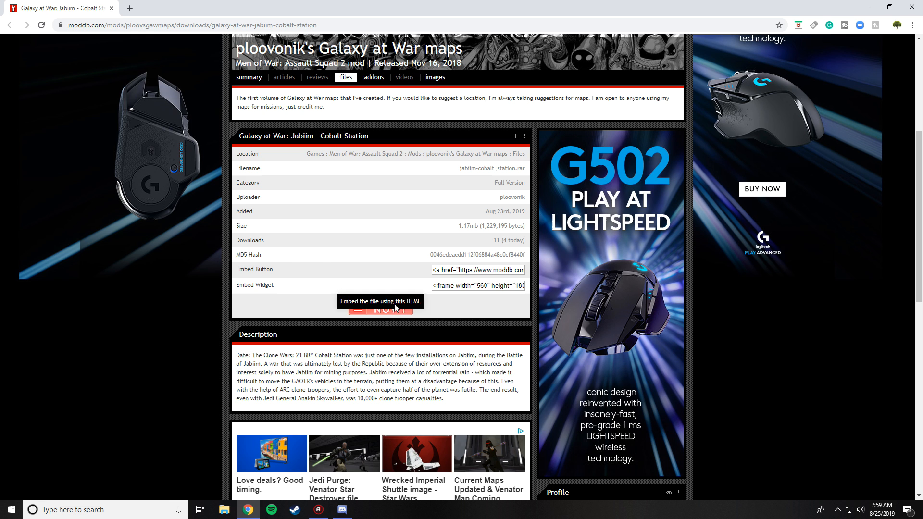
click(342, 510)
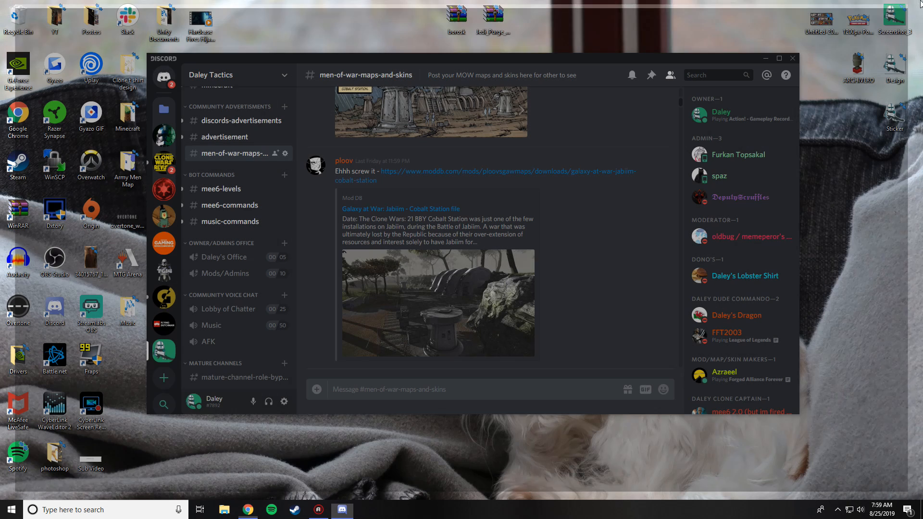
mouse_move(498, 251)
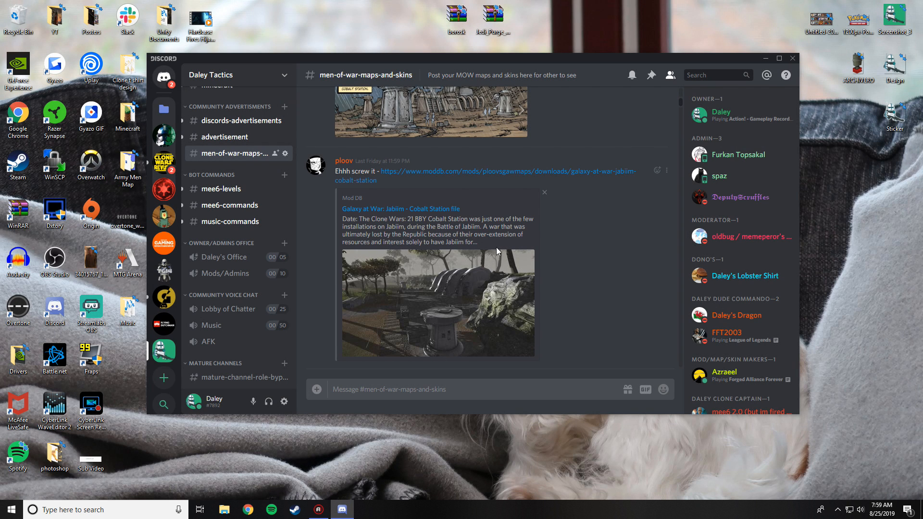
mouse_move(164, 189)
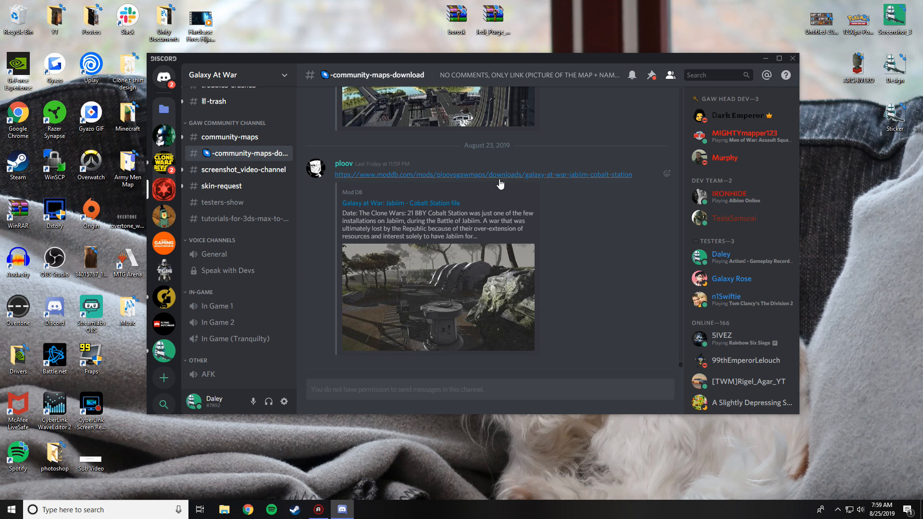
Find the Cobalt Station link in Galaxy At War's community-maps-download channel, then close Discord
scroll(down, 3)
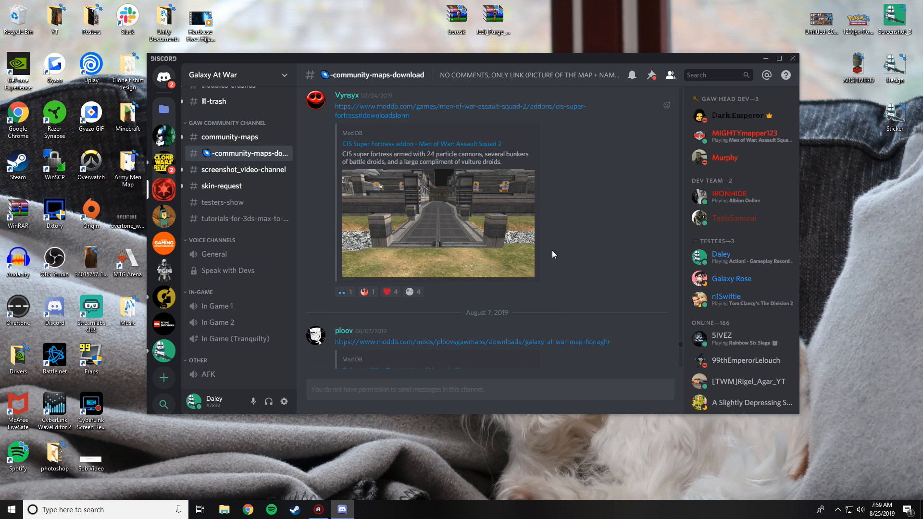
scroll(down, 3)
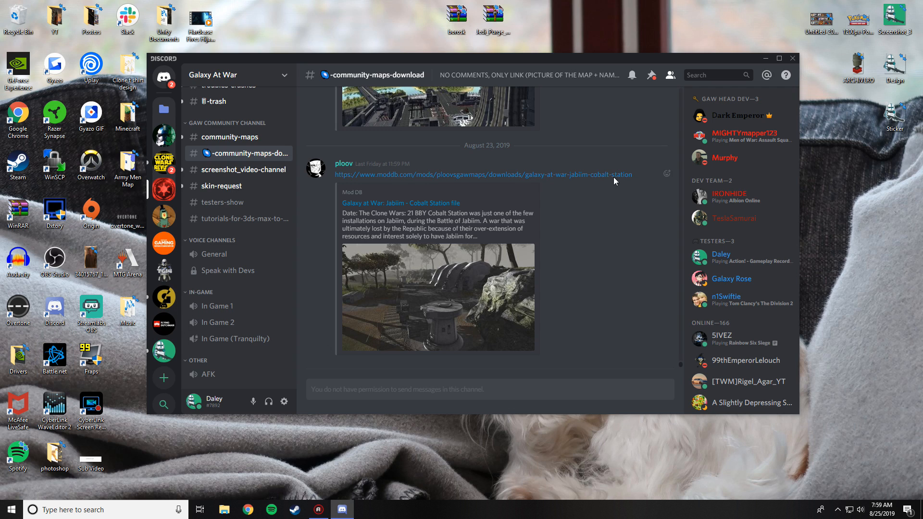
mouse_move(793, 58)
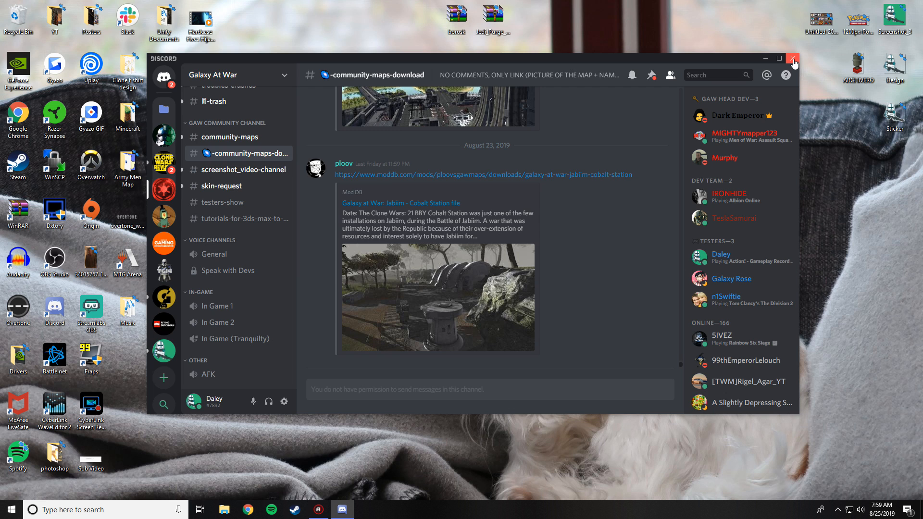
click(794, 58)
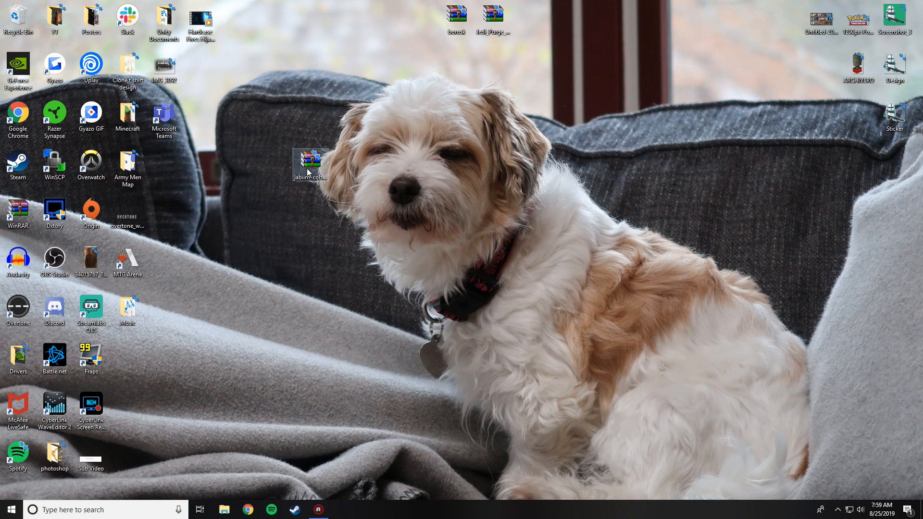
Open jabiim-cobalt_station.rar in WinRAR, select its map folder, and bring up File Explorer
double_click(309, 162)
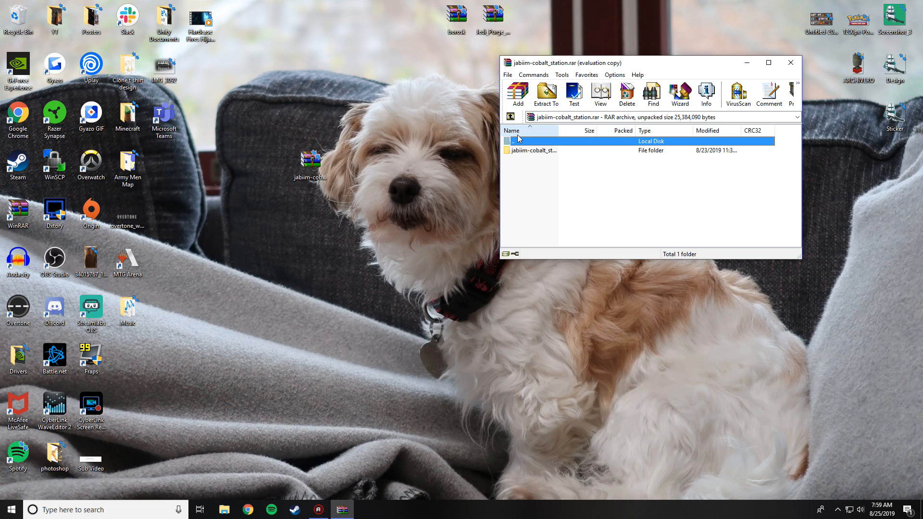
click(533, 150)
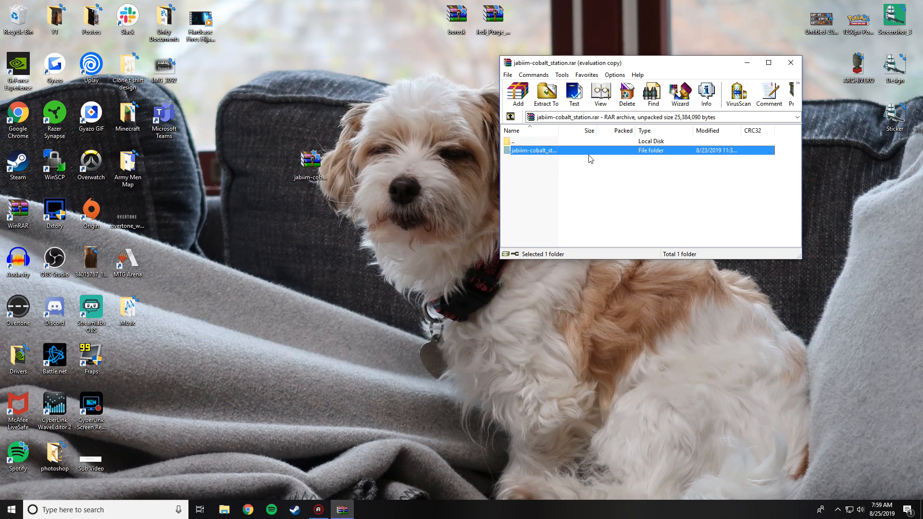
mouse_move(569, 151)
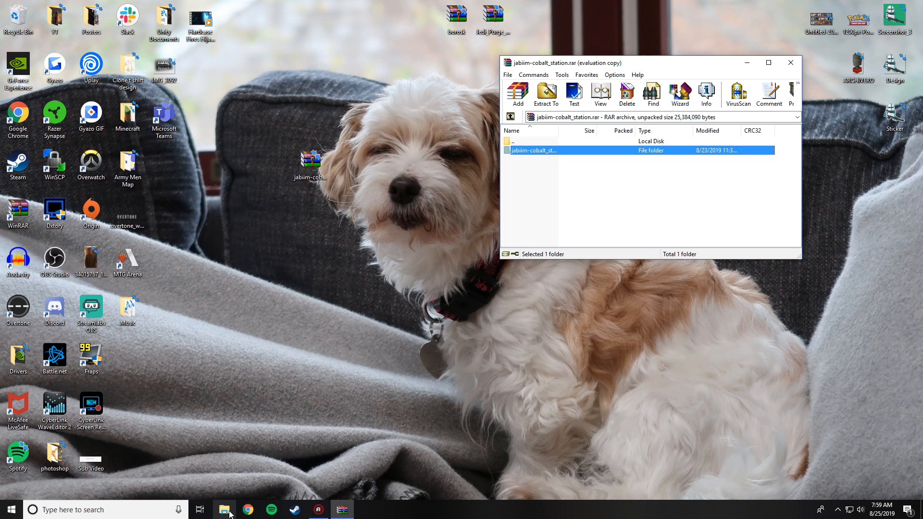
click(224, 510)
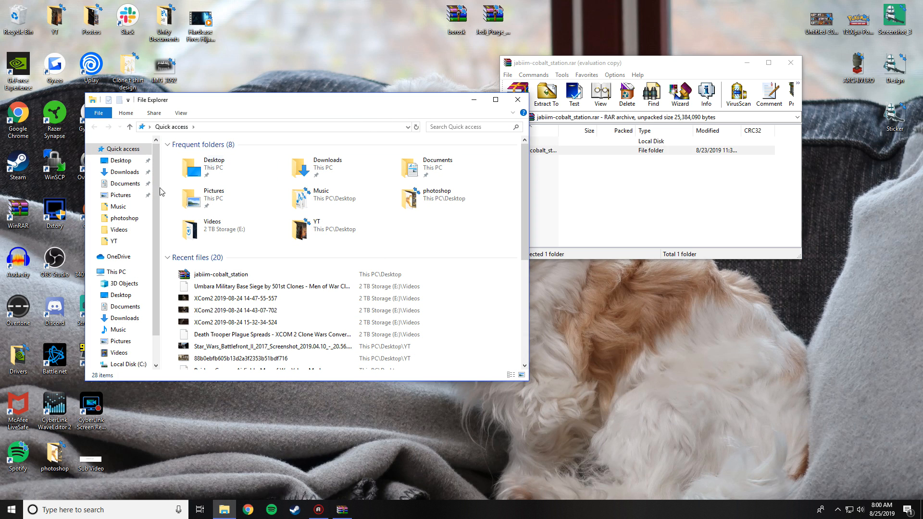
Open the 2 TB Storage (E:) drive from This PC
click(118, 271)
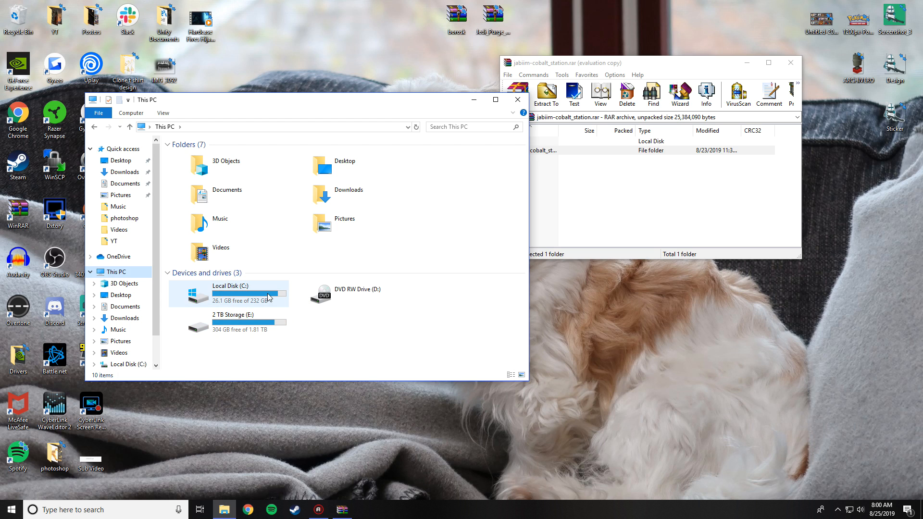
click(233, 322)
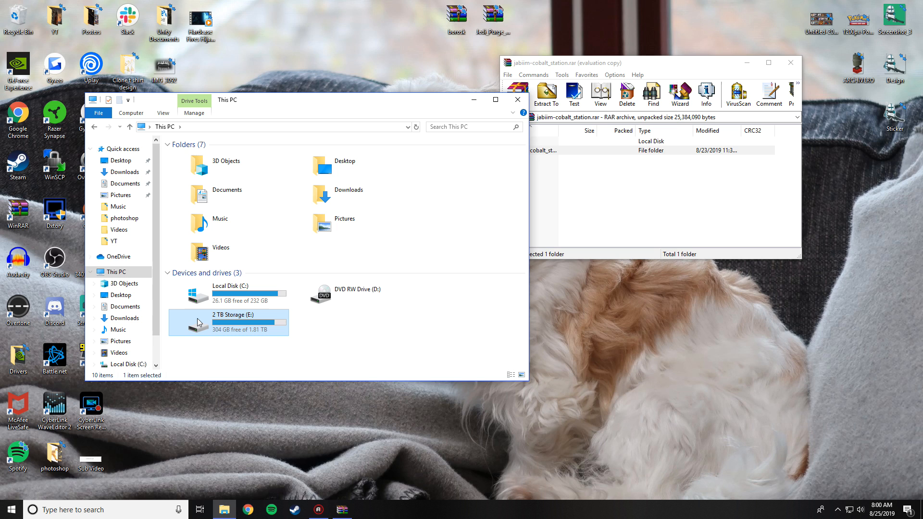
mouse_move(200, 323)
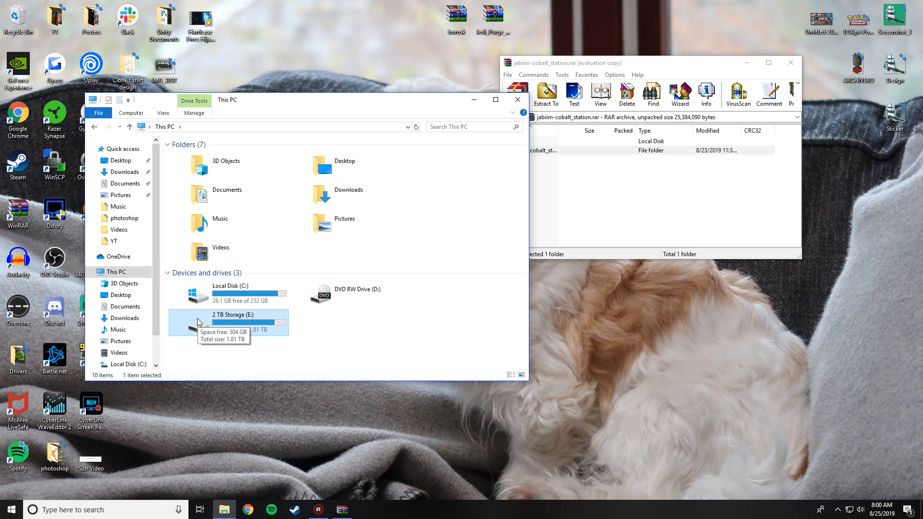
double_click(228, 314)
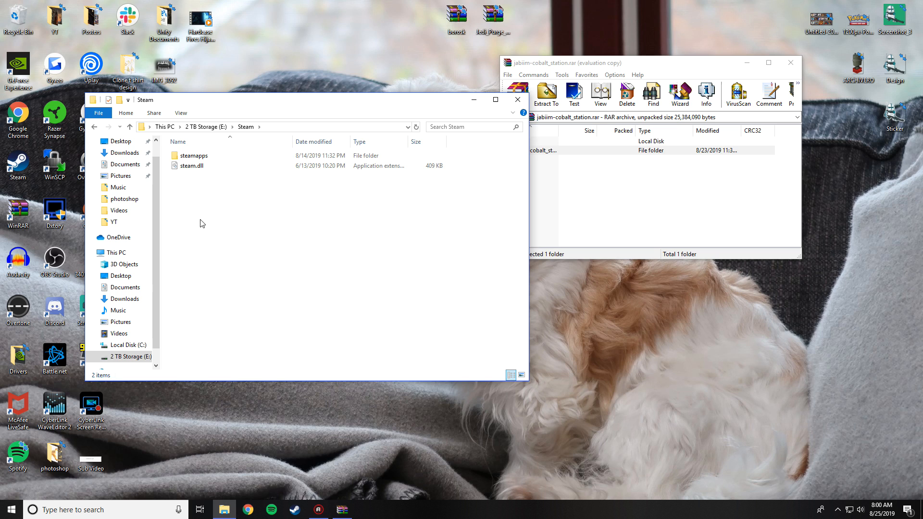
click(131, 126)
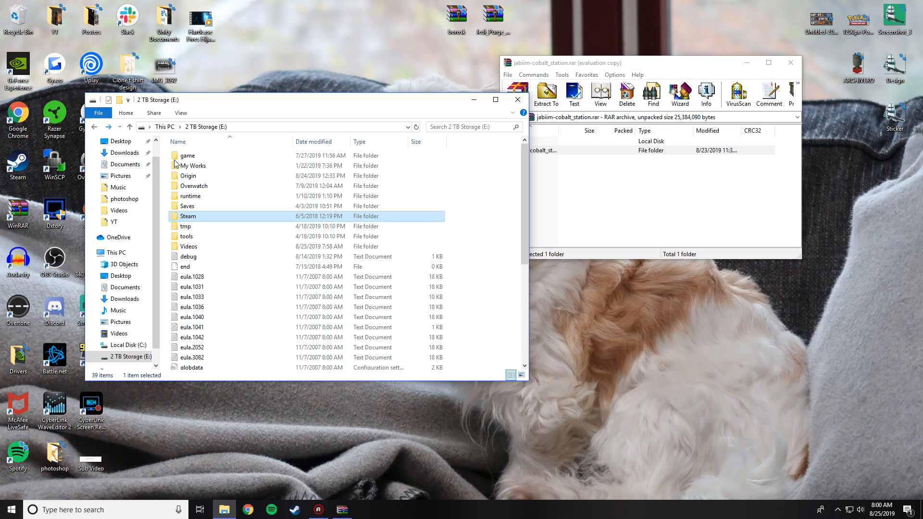
Browse Steam > steamapps > common > Men of War Assault Squad 2 > resource > map
double_click(189, 216)
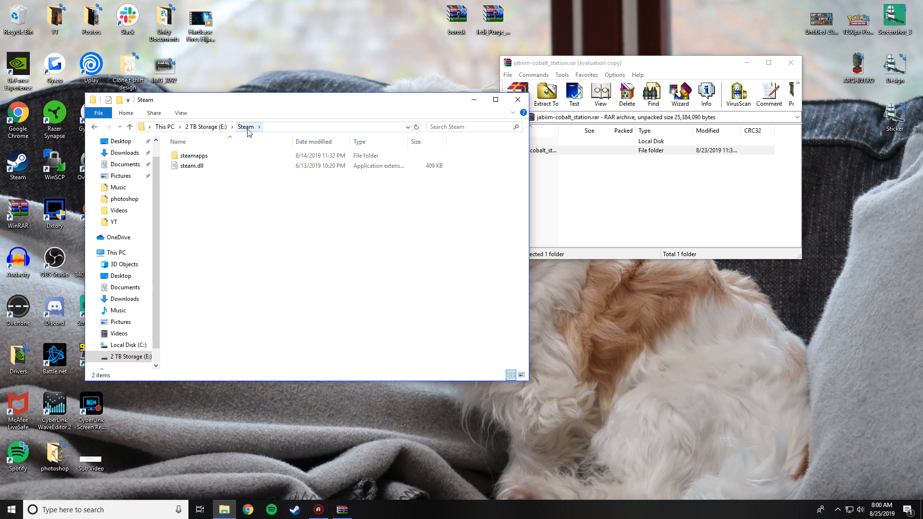
double_click(194, 155)
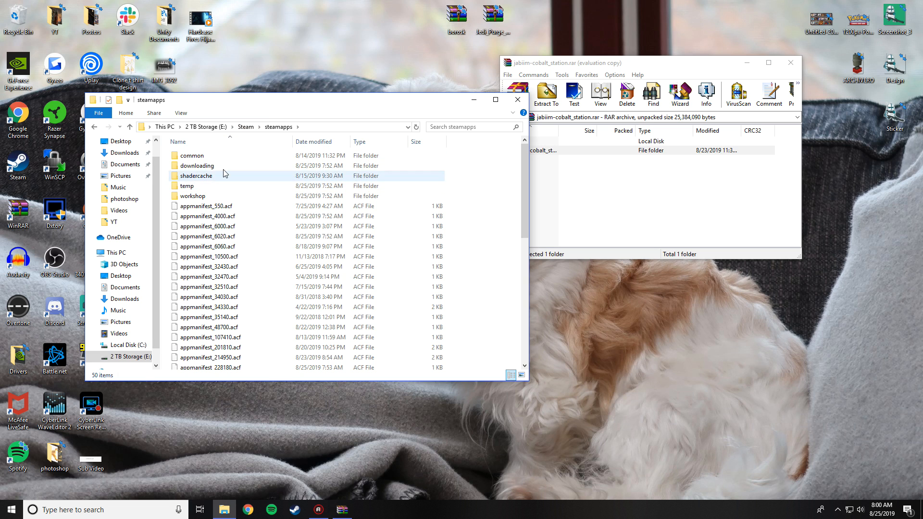
double_click(191, 155)
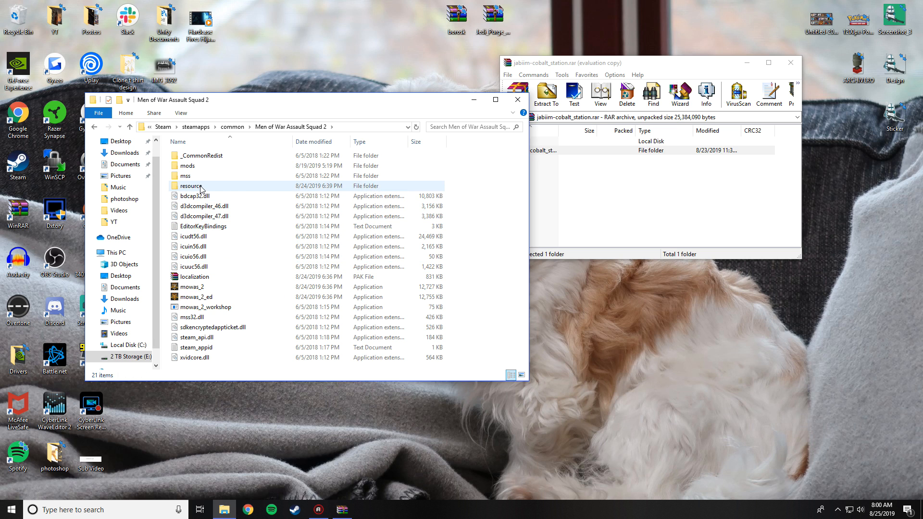
double_click(191, 186)
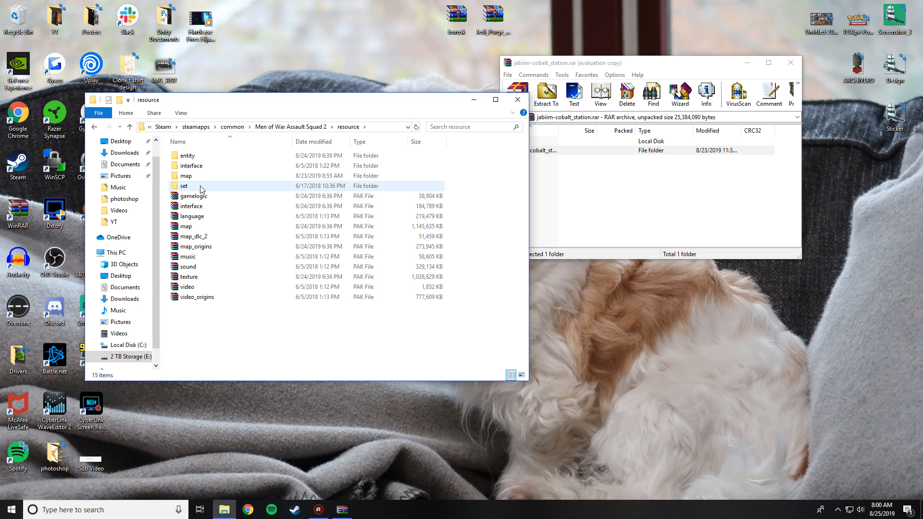
double_click(186, 175)
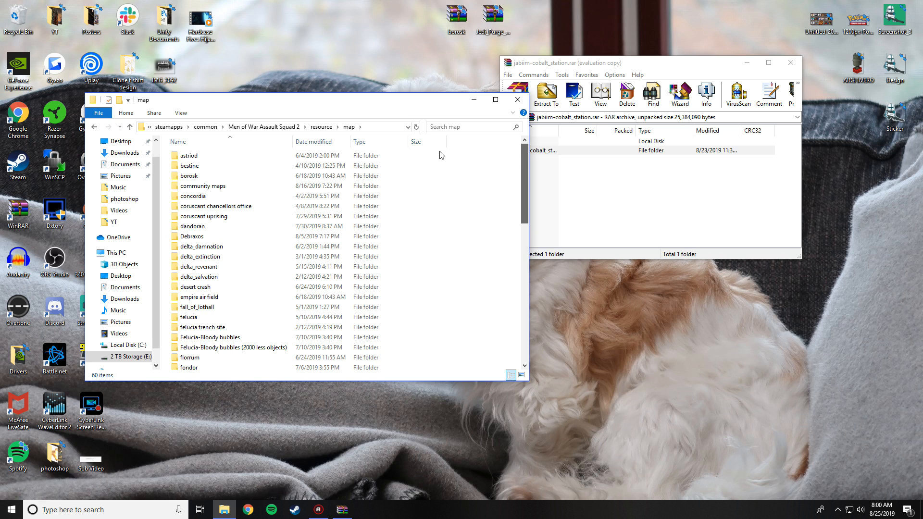
mouse_move(95, 130)
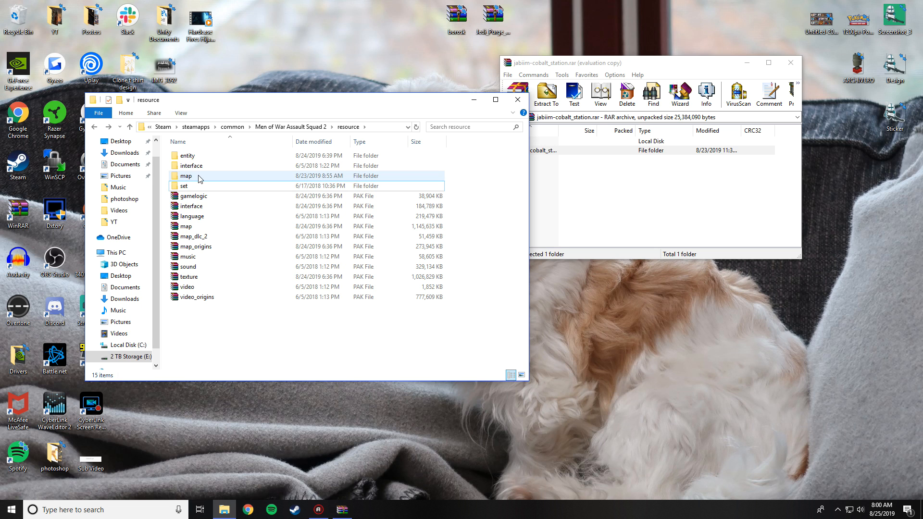
Open the map folder inside the game's resource folder again
double_click(186, 176)
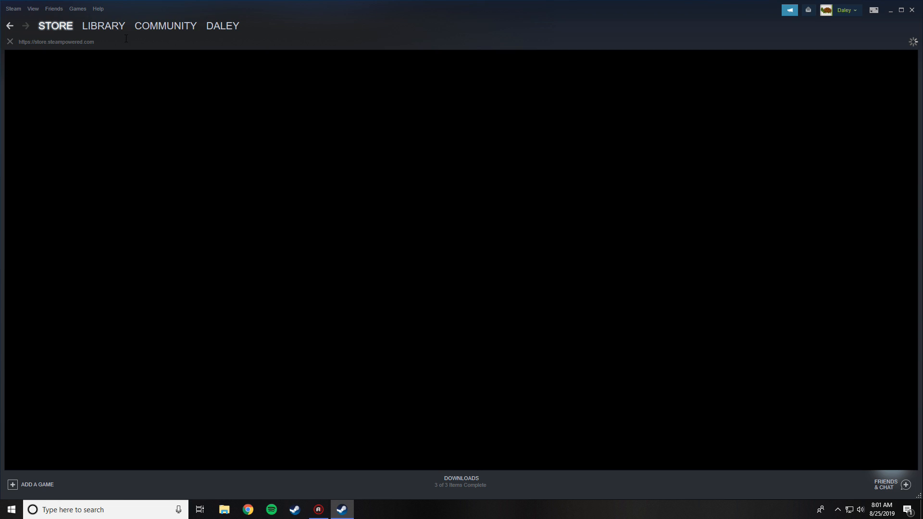
Launch Men of War: Assault Squad 2 from the Steam Library
click(103, 26)
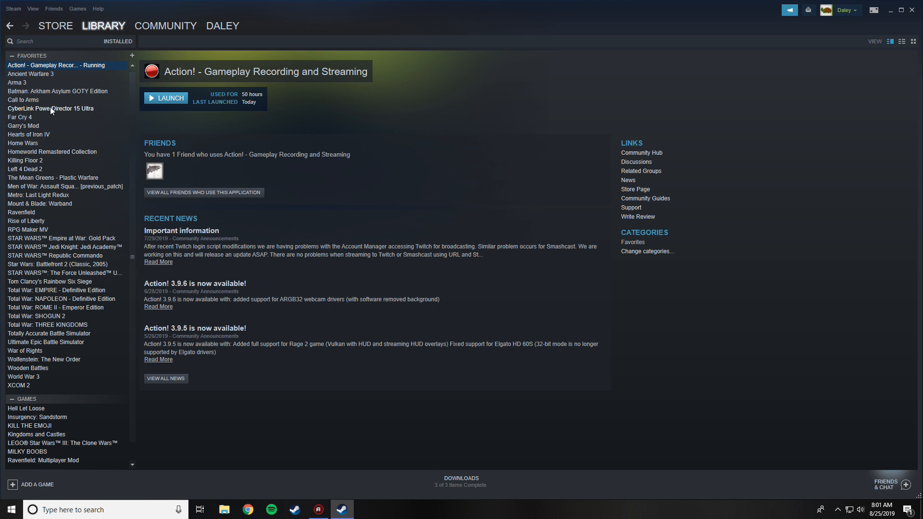
click(50, 108)
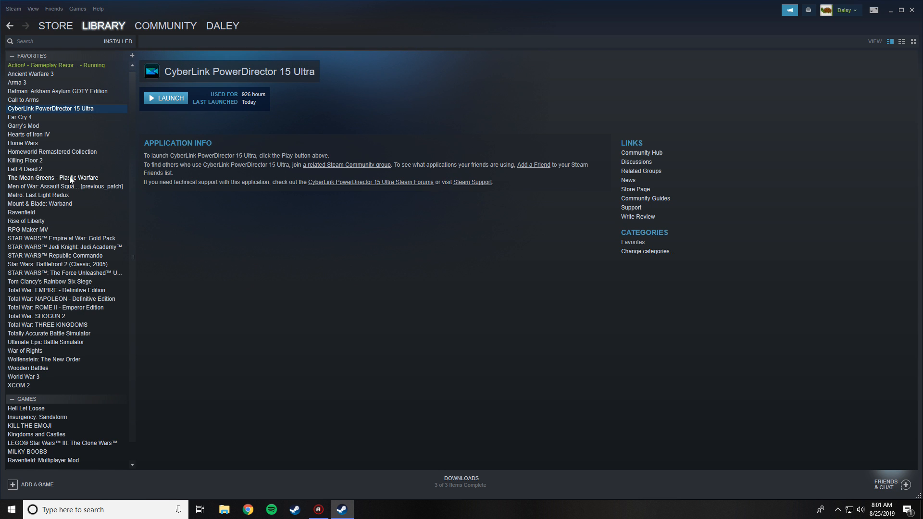
click(65, 187)
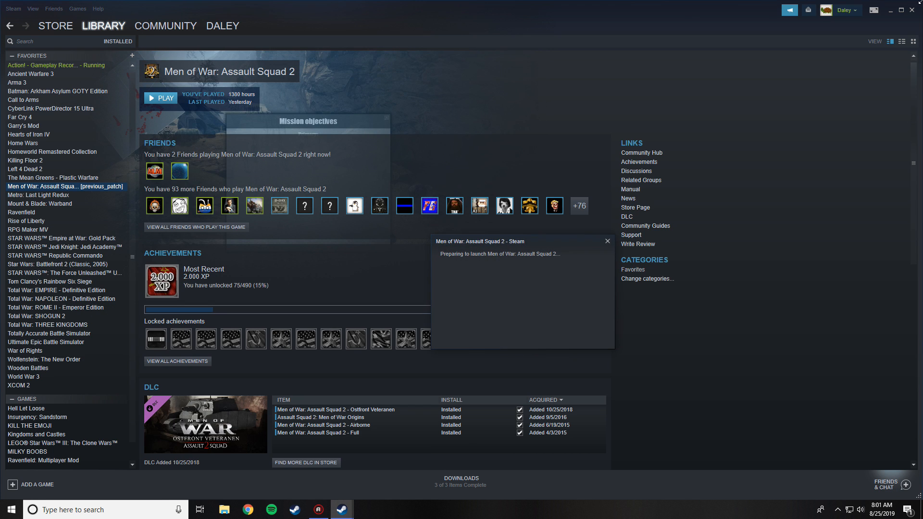